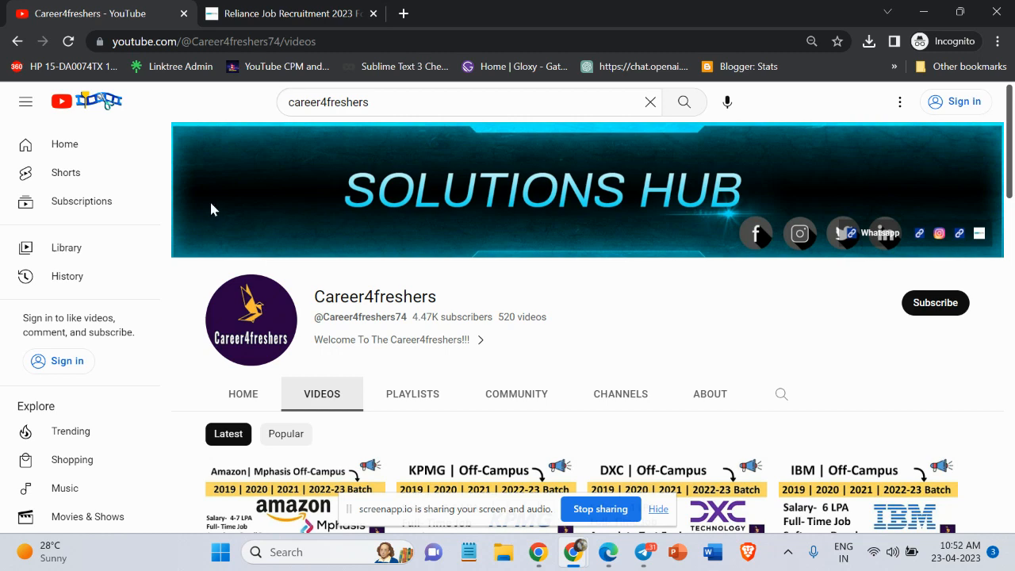
- Browse the Career4freshers channel's videos, then show its About details with the community links
scroll("down", 3)
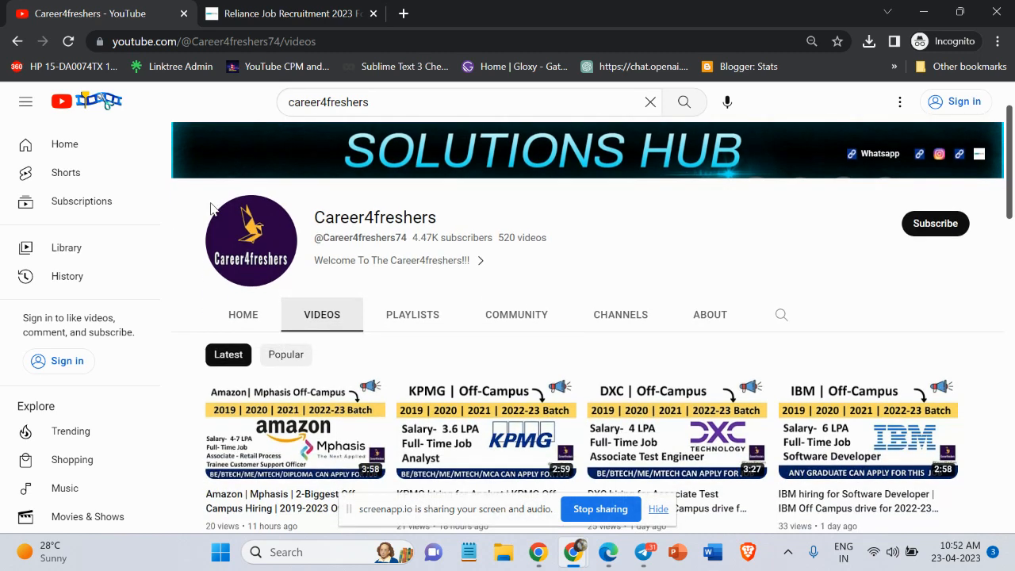
scroll("down", 3)
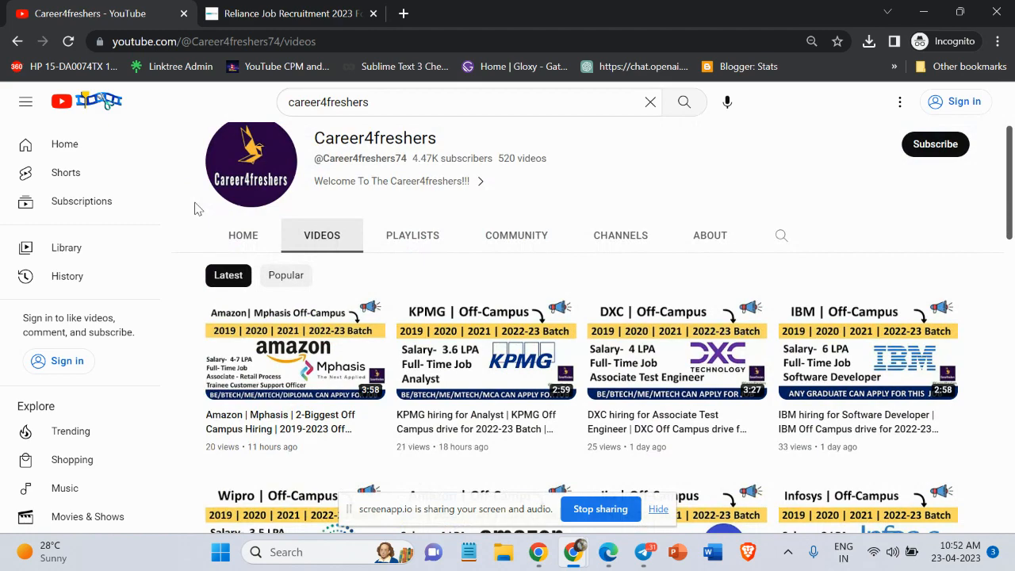
scroll("down", 3)
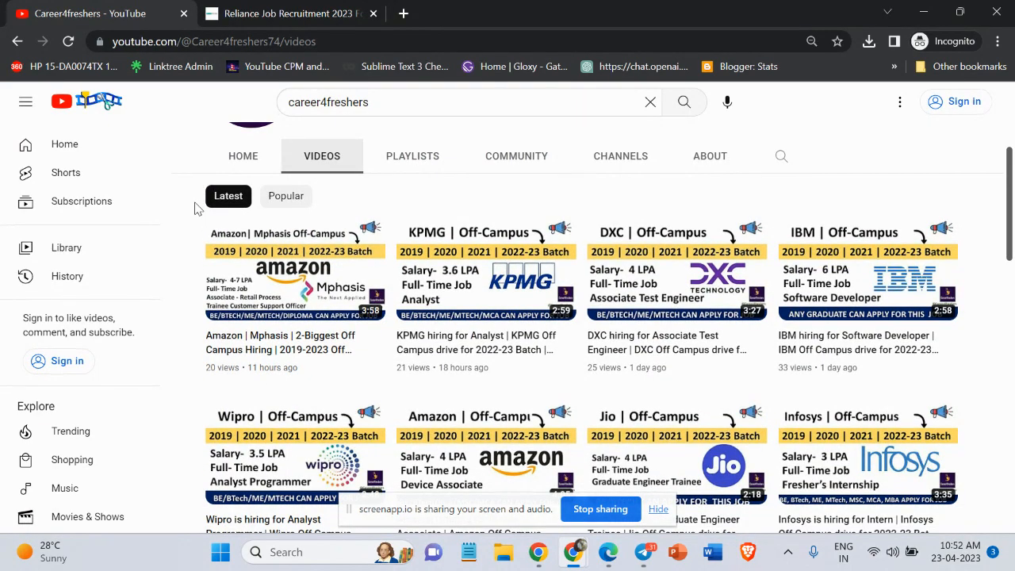
scroll("up", 3)
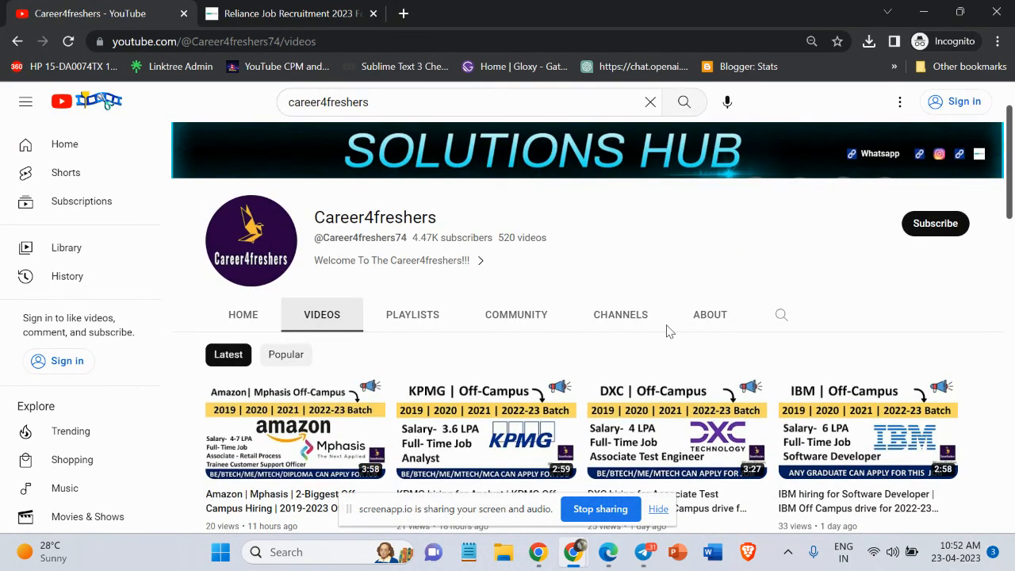
scroll("down", 3)
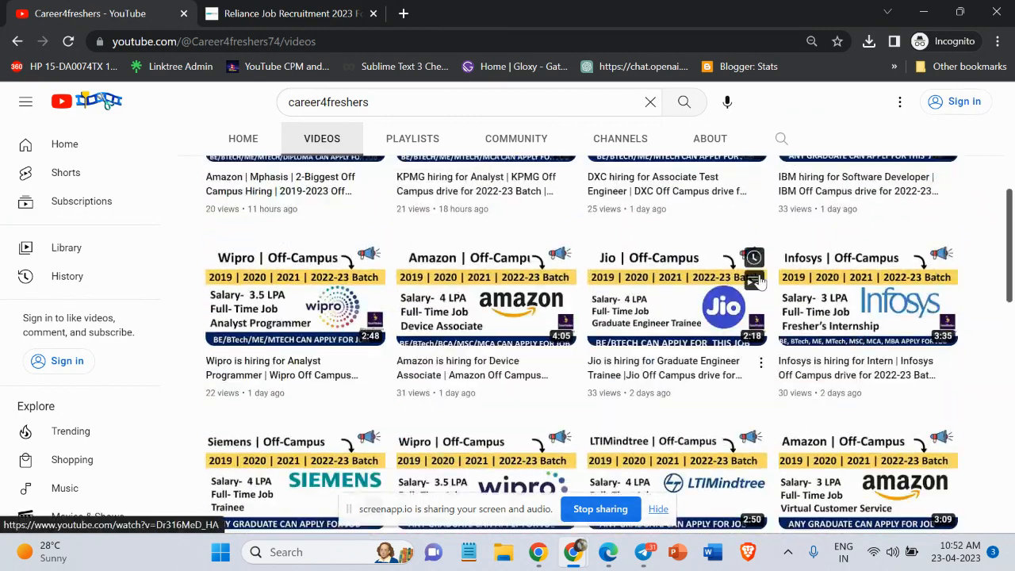
left_click(709, 138)
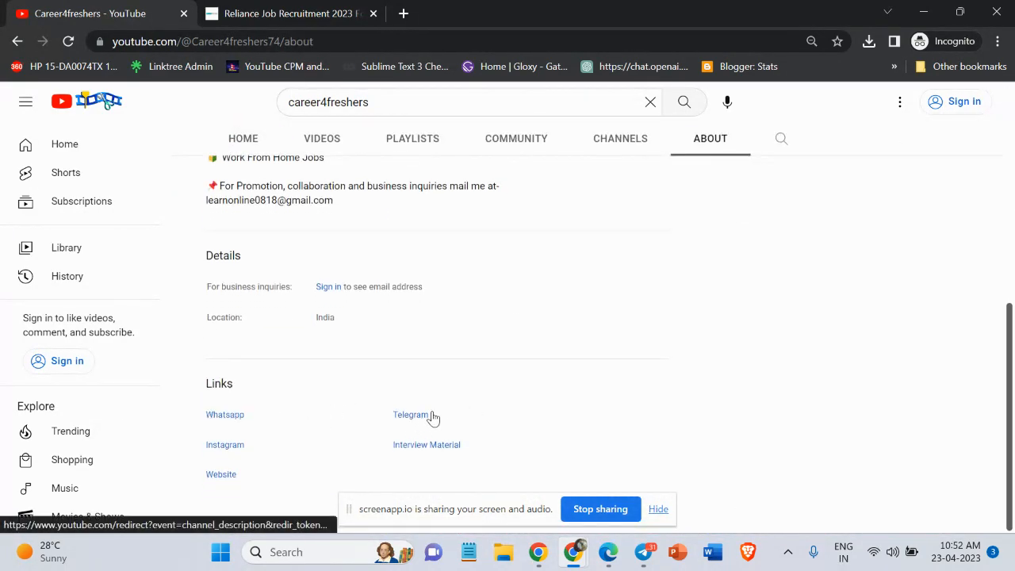
- Switch to the Reliance recruitment post and highlight 'Reliance' and the introduction topics
left_click(290, 14)
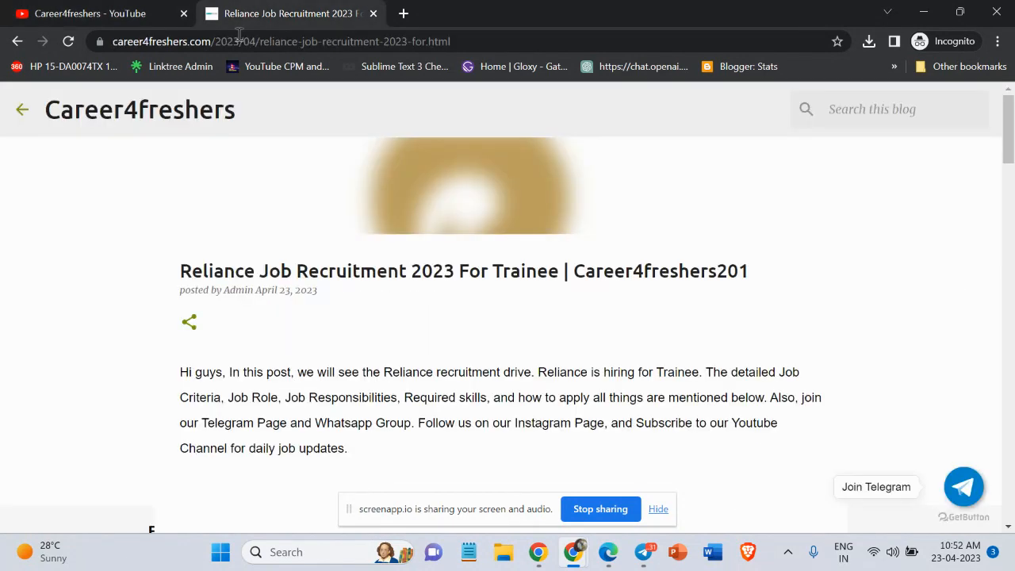
double_click(216, 270)
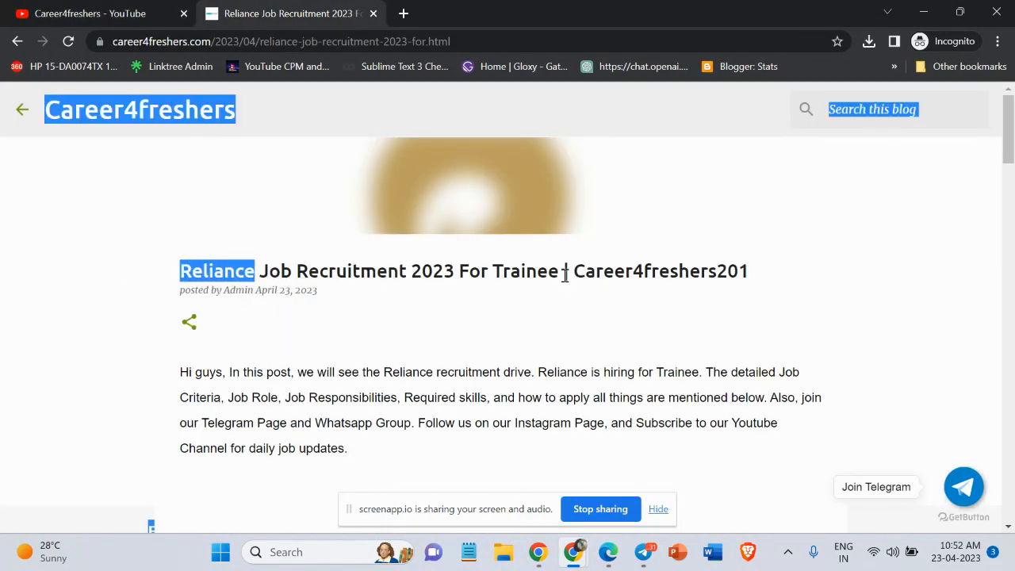
double_click(525, 270)
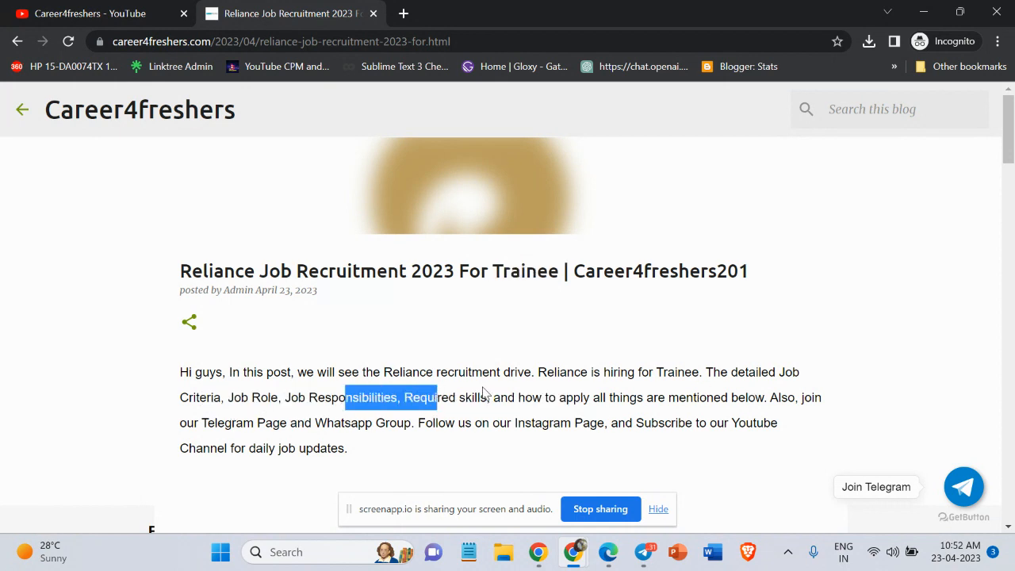
- Highlight the Trainee job role and the expected salary note, reaching the job details table
scroll("down", 3)
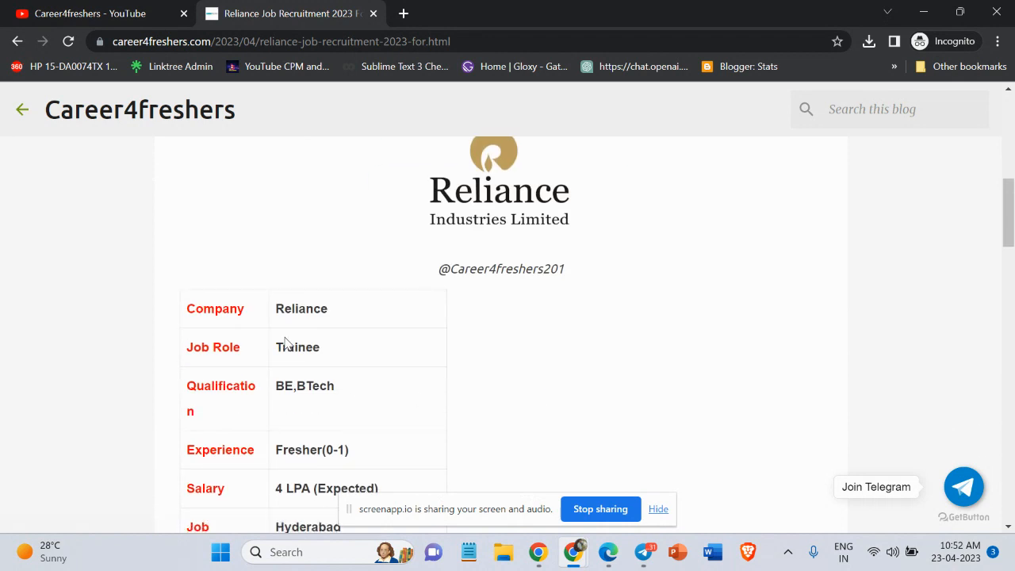
double_click(297, 347)
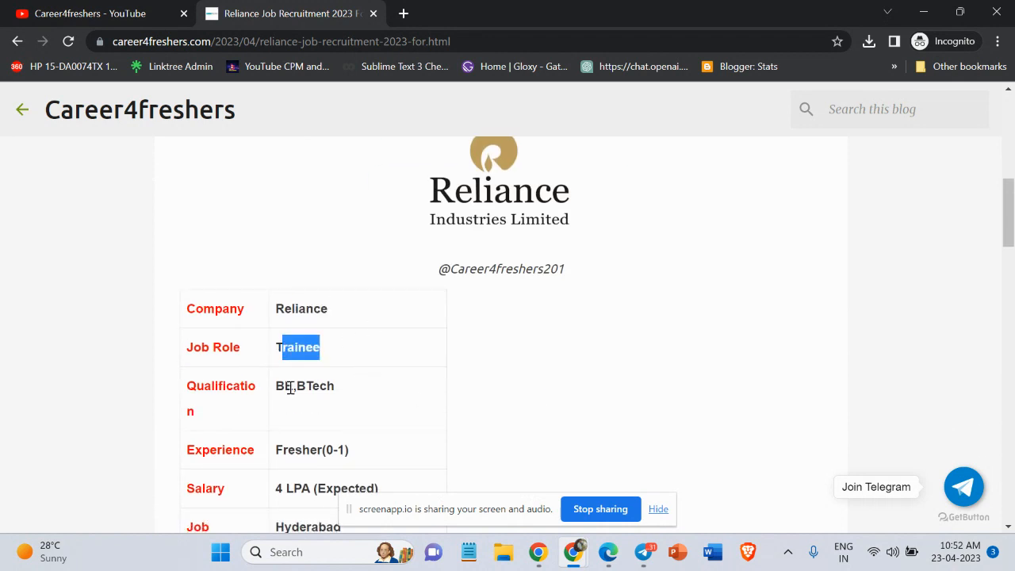
scroll("down", 3)
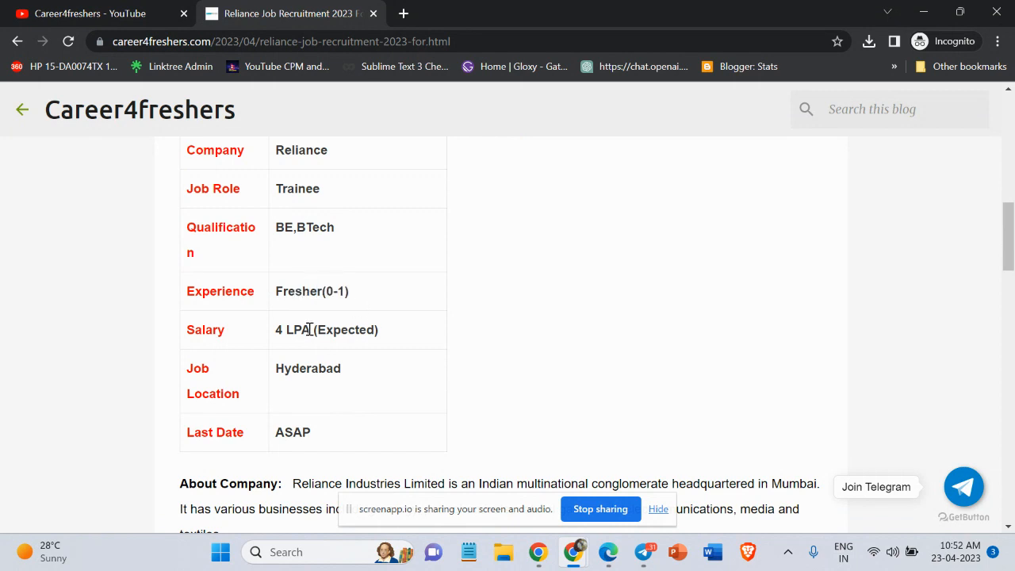
double_click(345, 329)
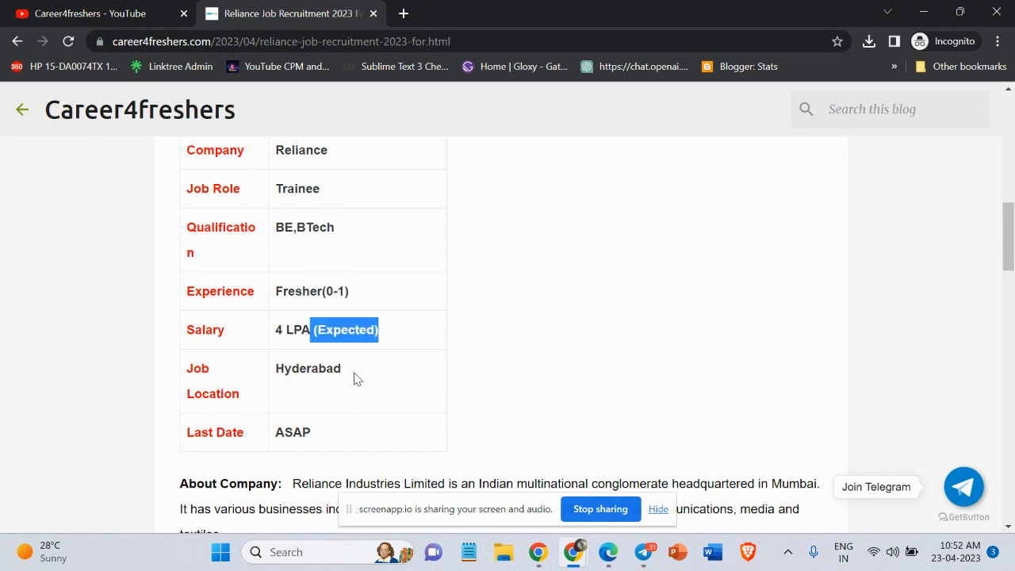
scroll("down", 3)
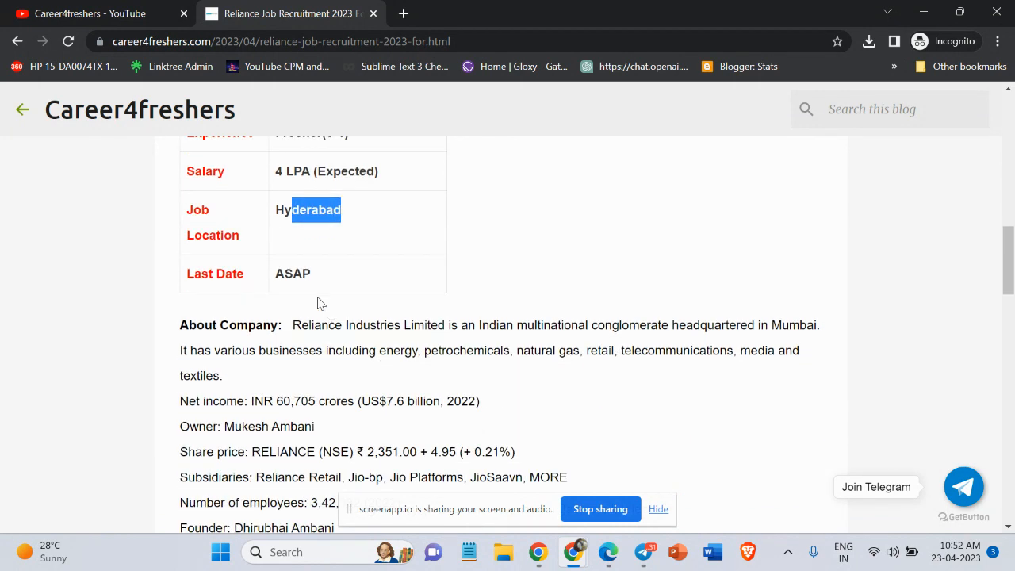
- Highlight Reliance's company description sentence and its net income figure
scroll("down", 3)
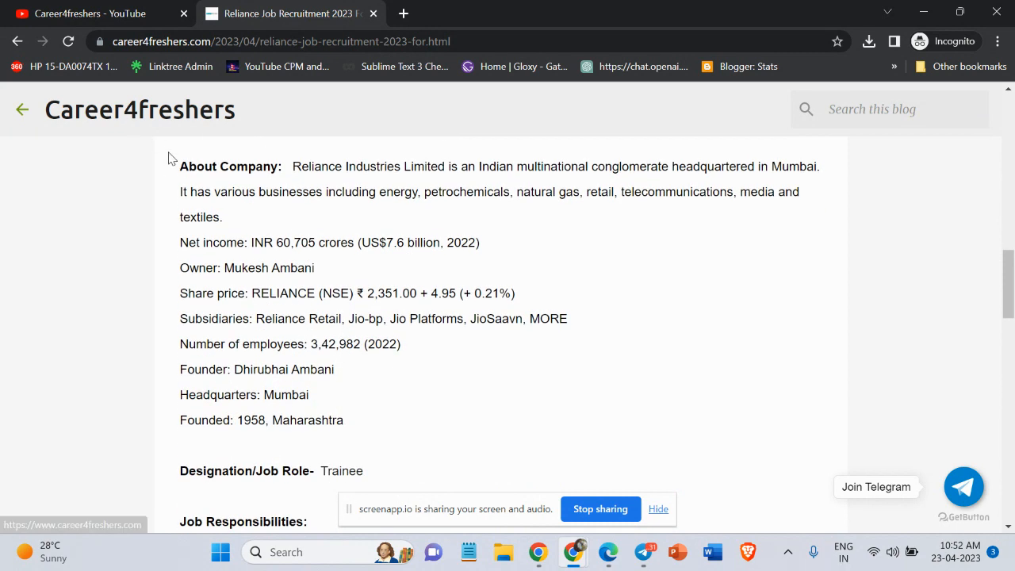
left_click_drag(294, 166, 326, 191)
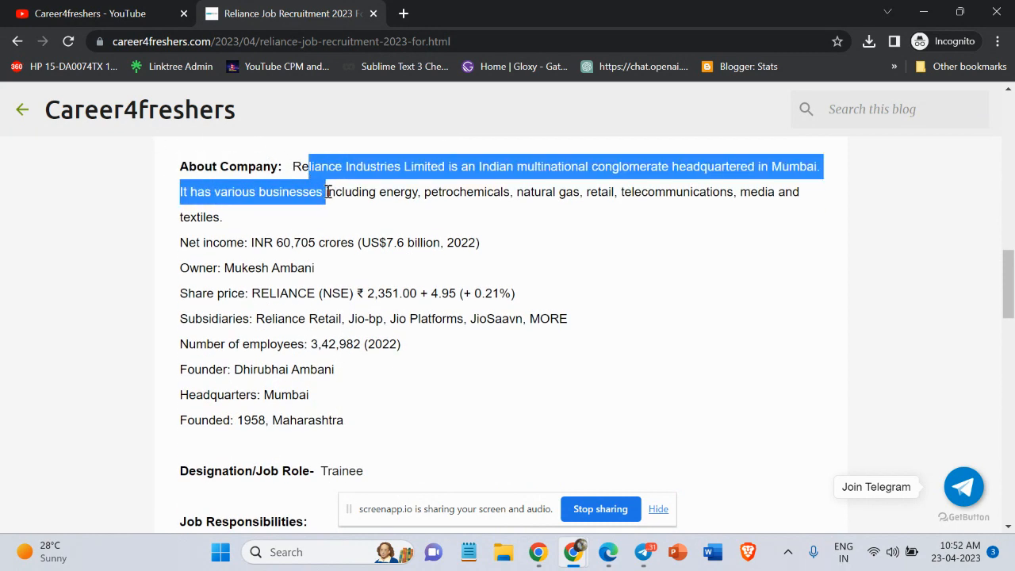
mouse_move(329, 202)
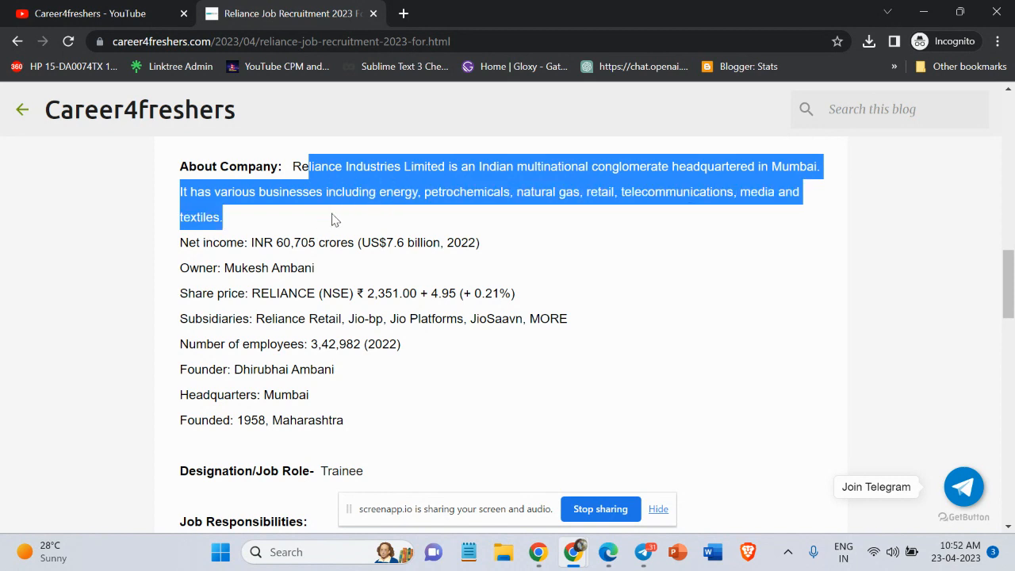
mouse_move(520, 220)
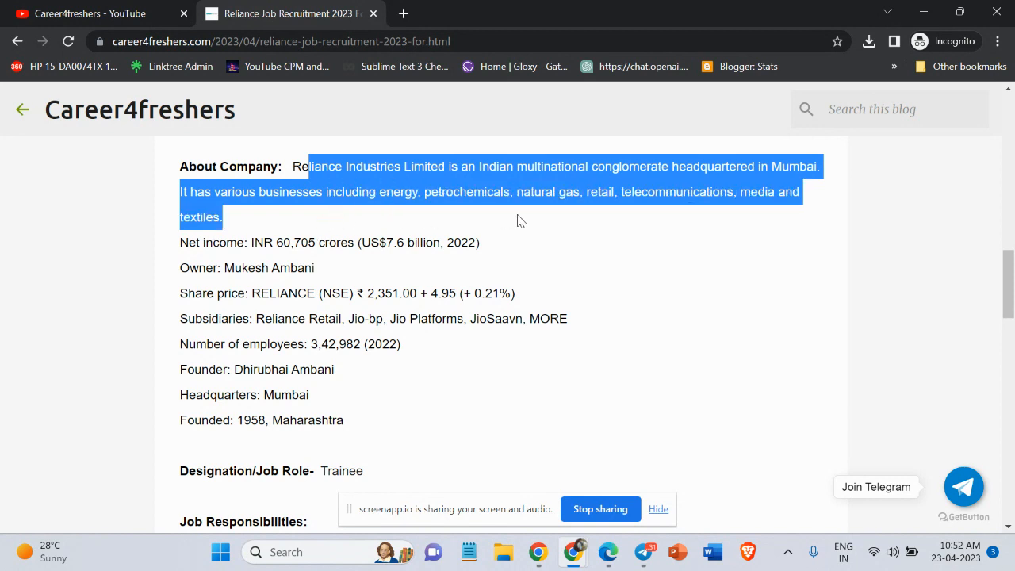
left_click(579, 225)
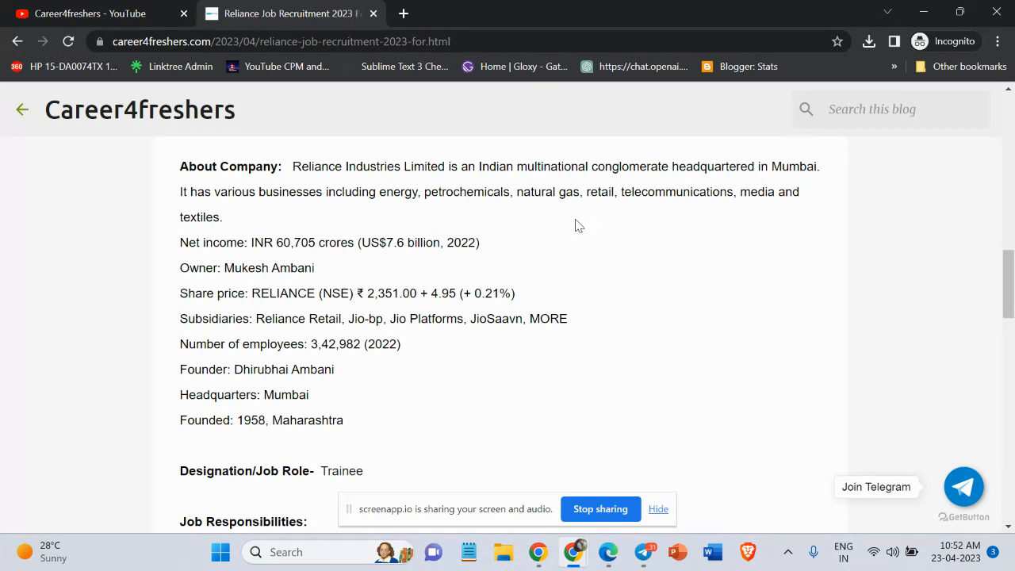
mouse_move(225, 248)
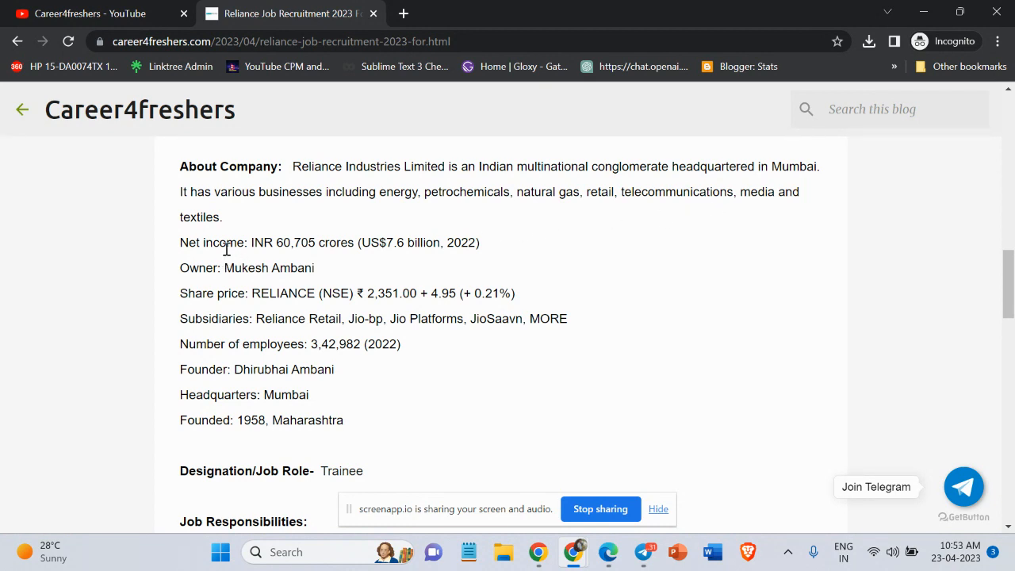
left_click_drag(283, 242, 329, 242)
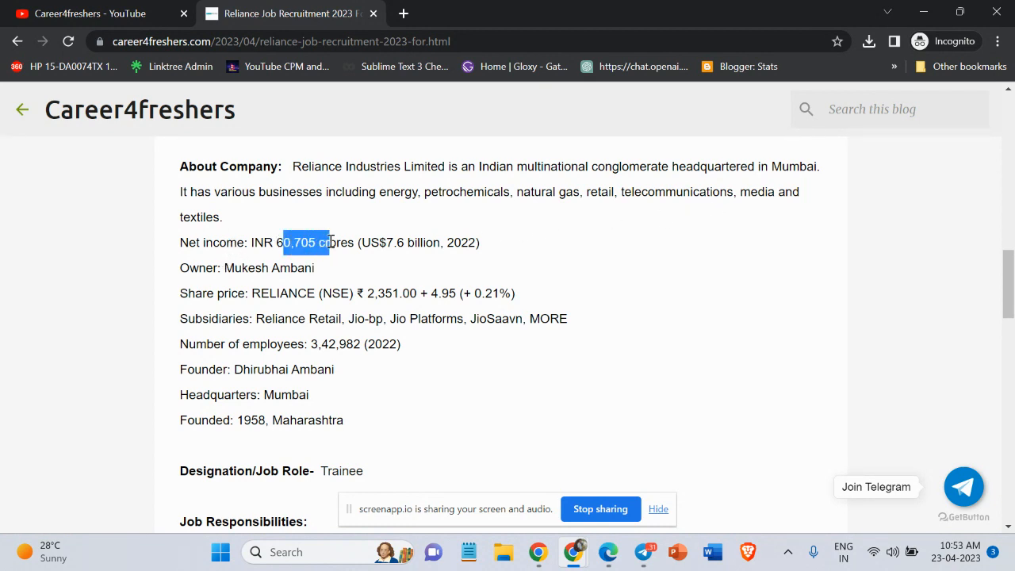
mouse_move(268, 292)
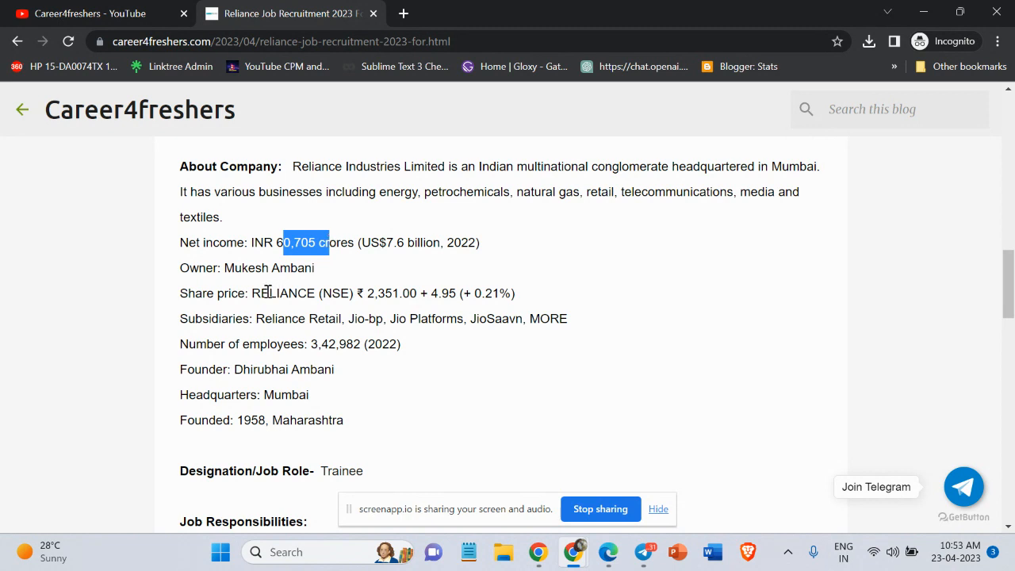
- Highlight the employee count and founder's name, then reach the Trainee role's responsibilities
double_click(267, 268)
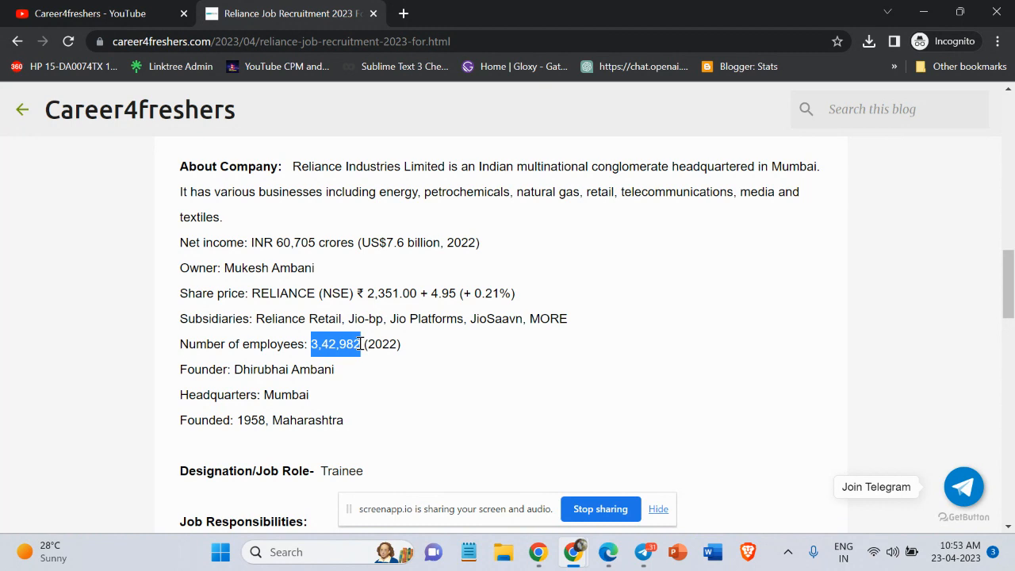
double_click(381, 343)
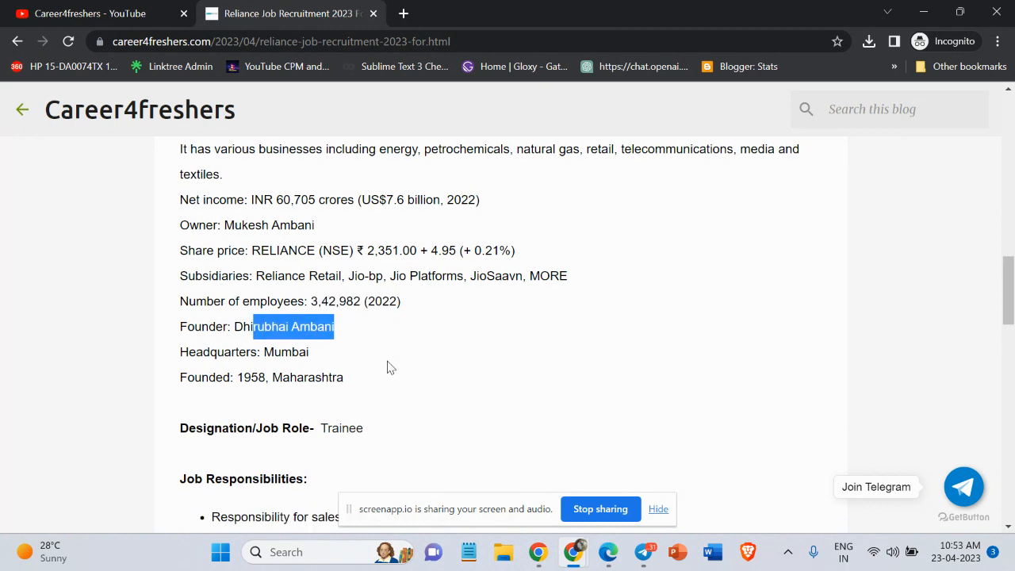
scroll("down", 3)
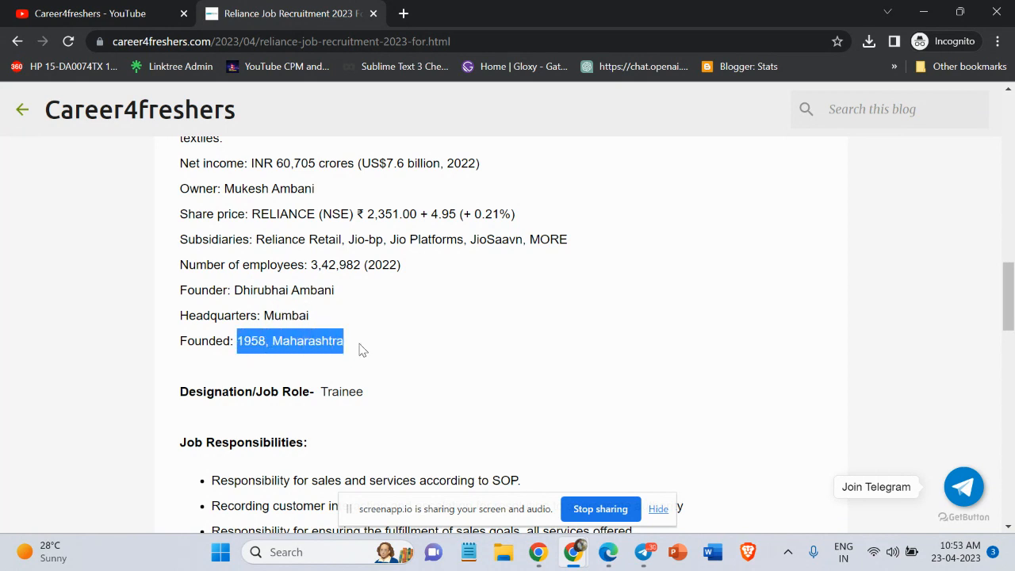
scroll("down", 3)
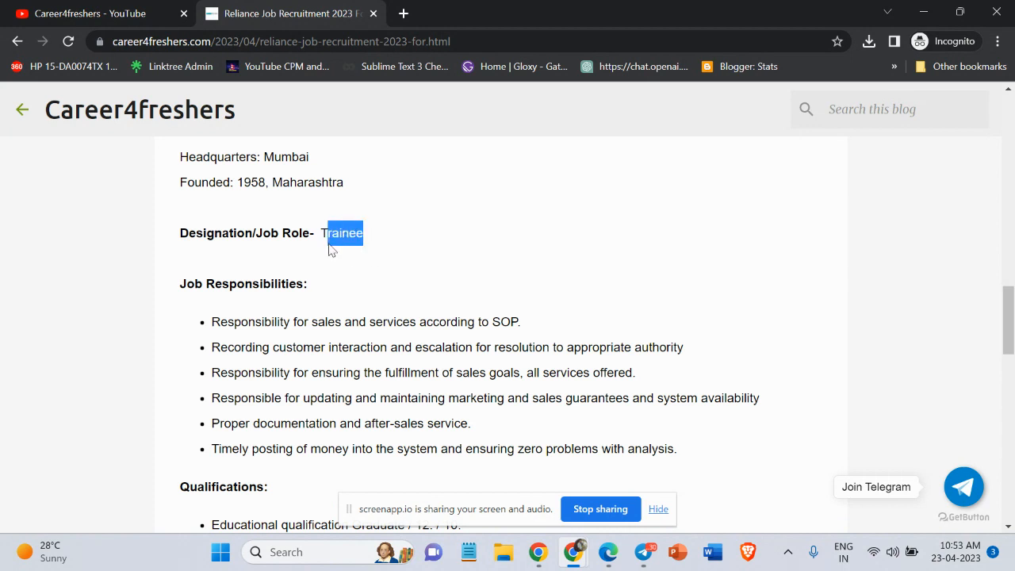
scroll("down", 3)
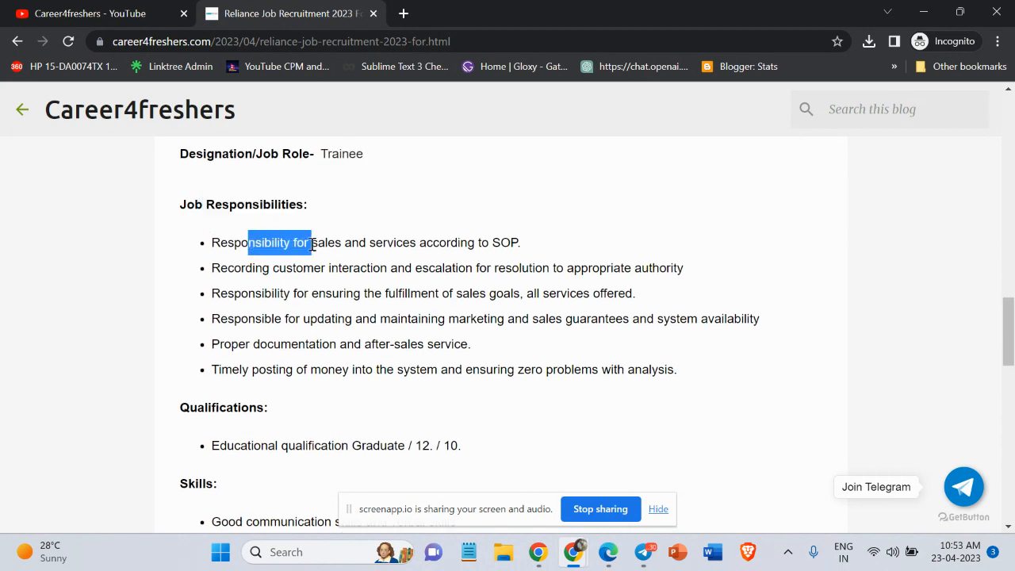
left_click_drag(248, 242, 520, 241)
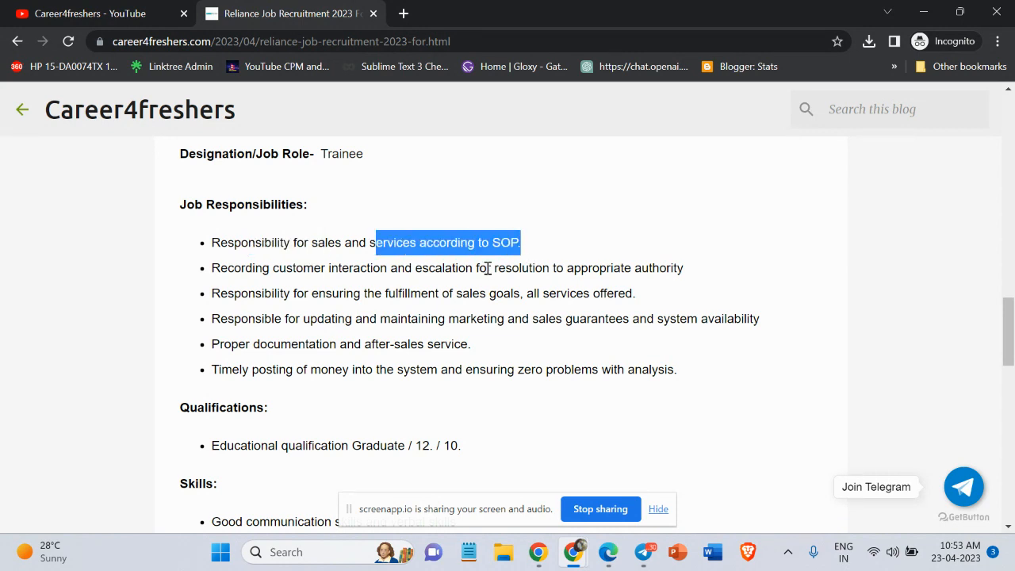
mouse_move(356, 270)
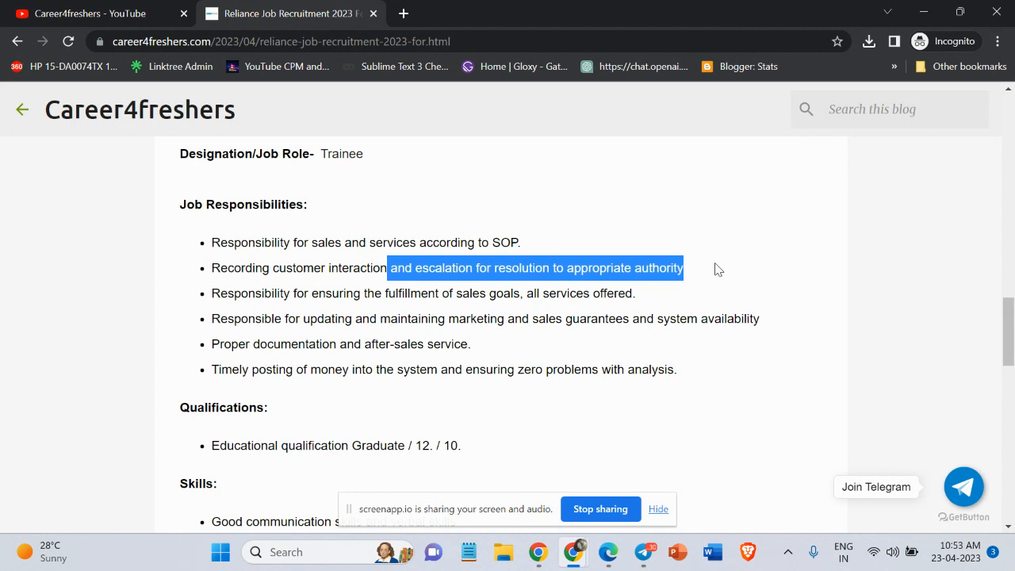
mouse_move(312, 295)
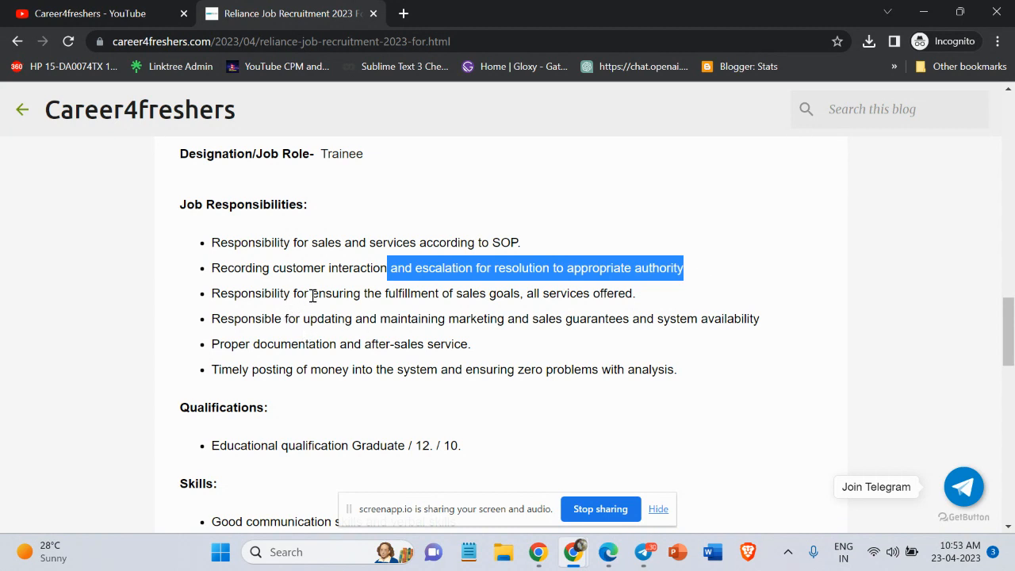
left_click_drag(345, 294, 635, 293)
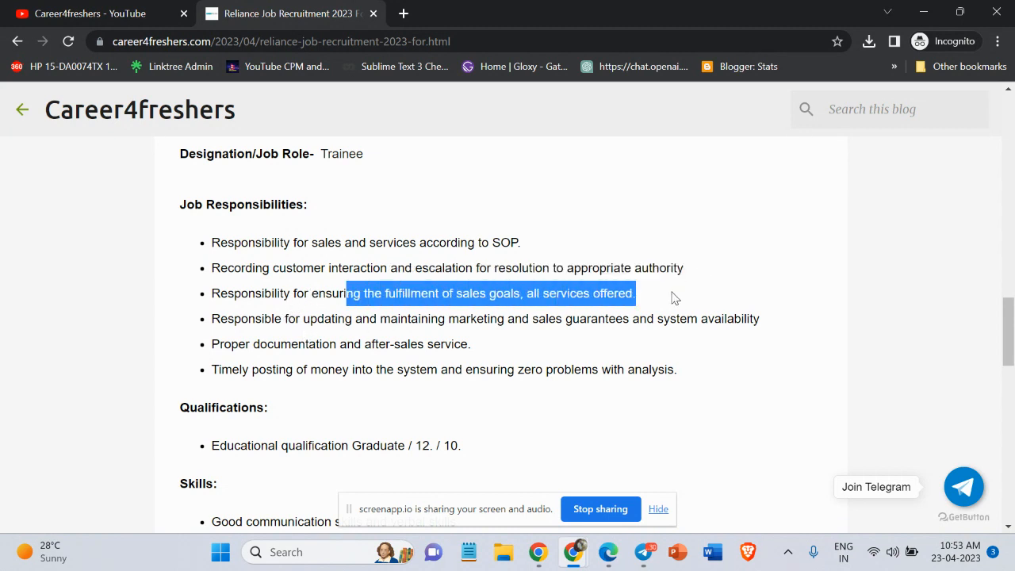
mouse_move(627, 317)
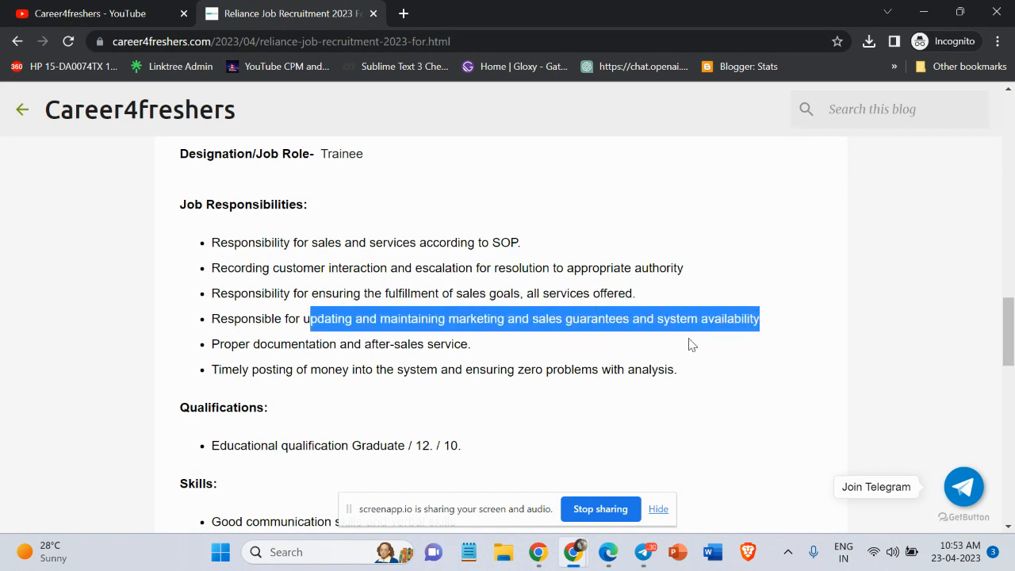
double_click(278, 343)
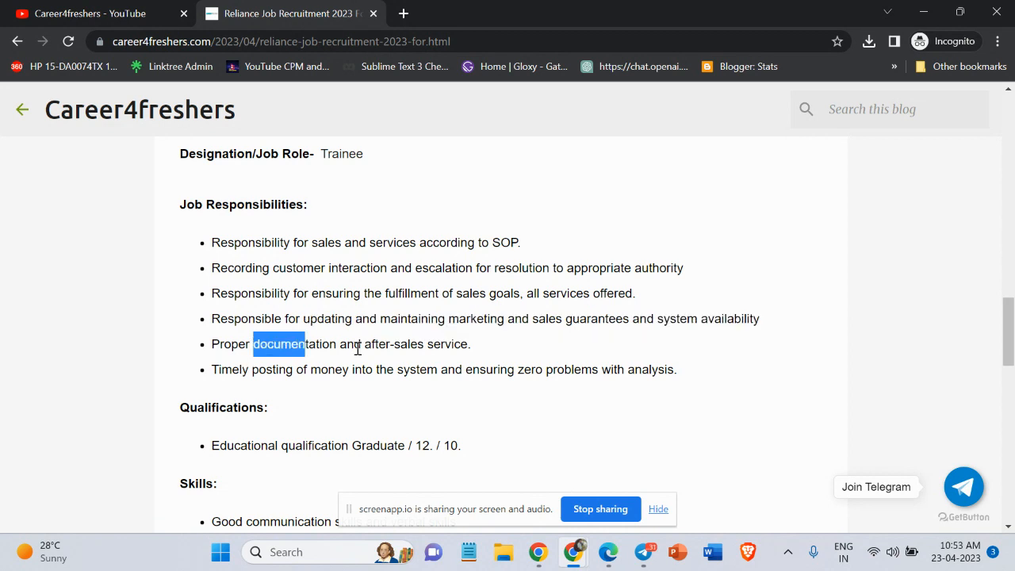
left_click_drag(253, 343, 469, 344)
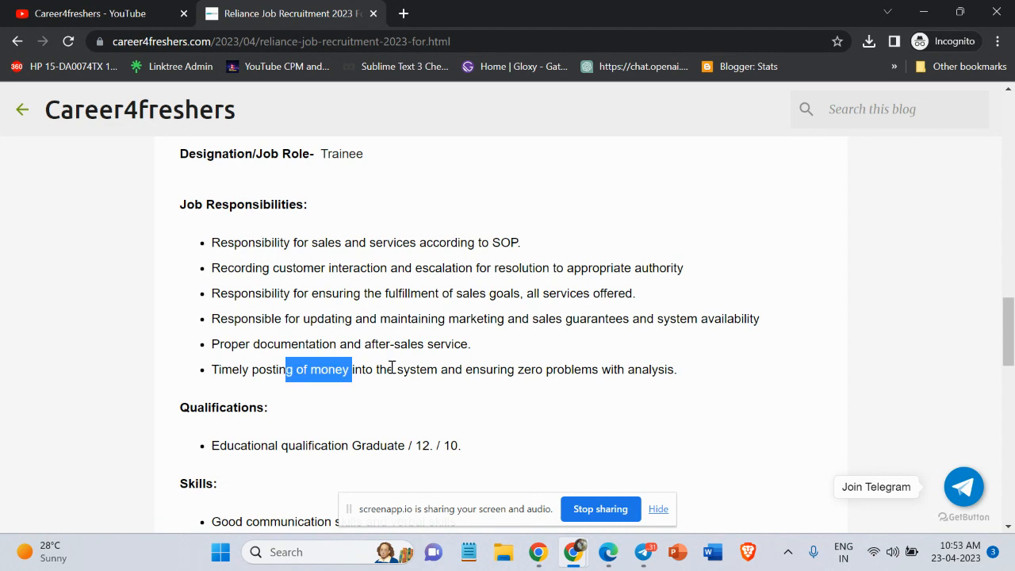
left_click_drag(358, 369, 676, 369)
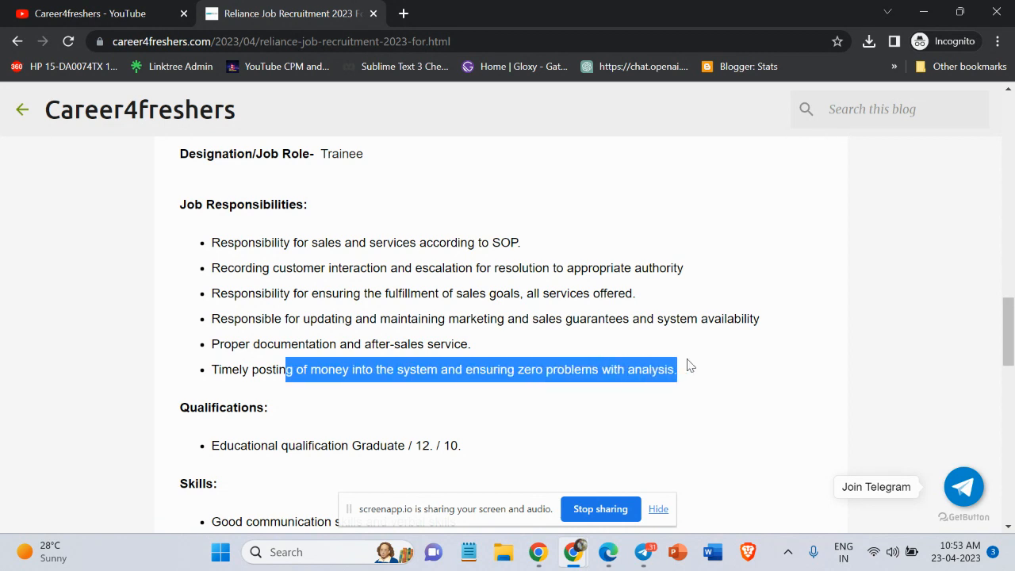
scroll("down", 3)
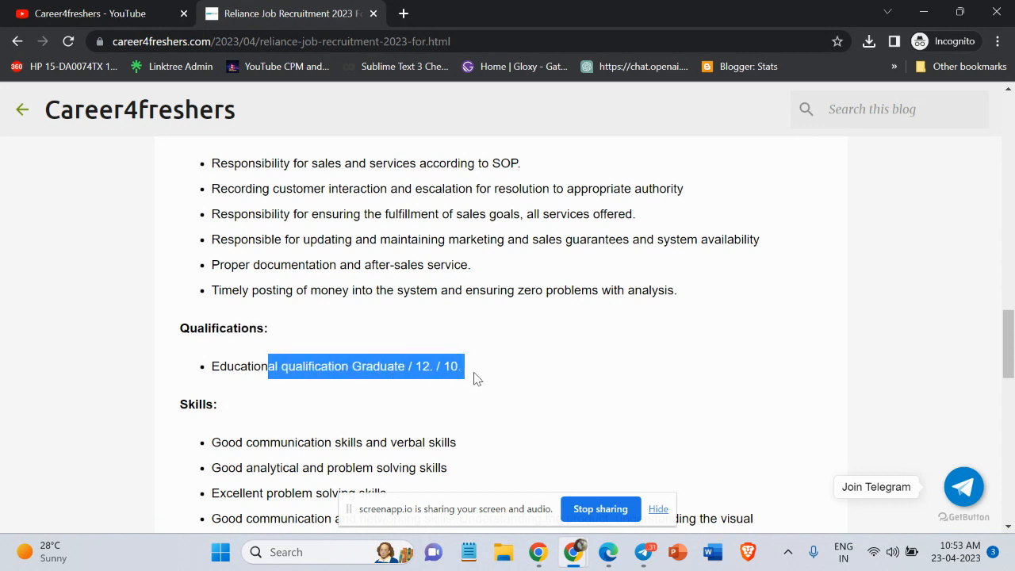
left_click(485, 371)
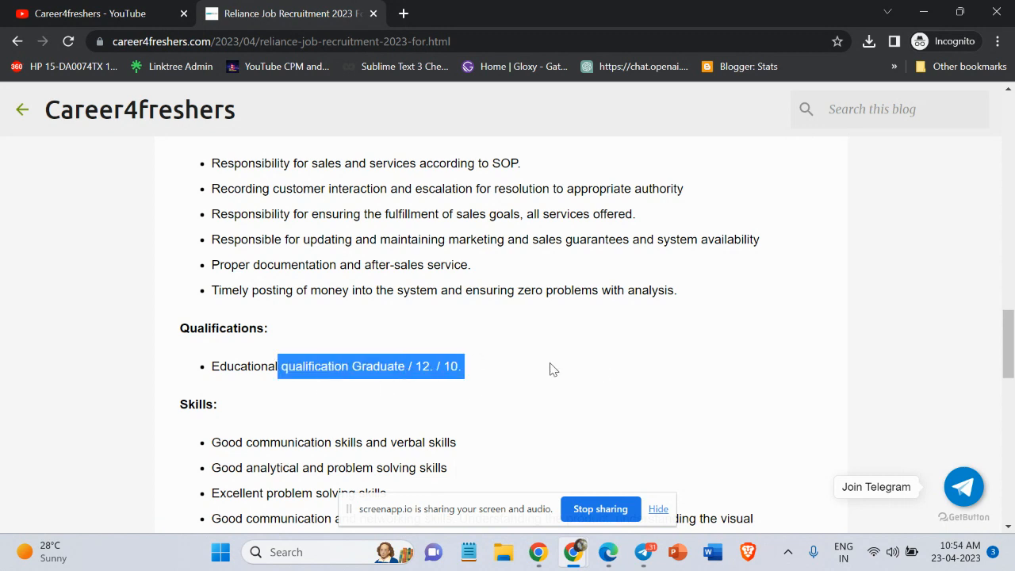
left_click(412, 365)
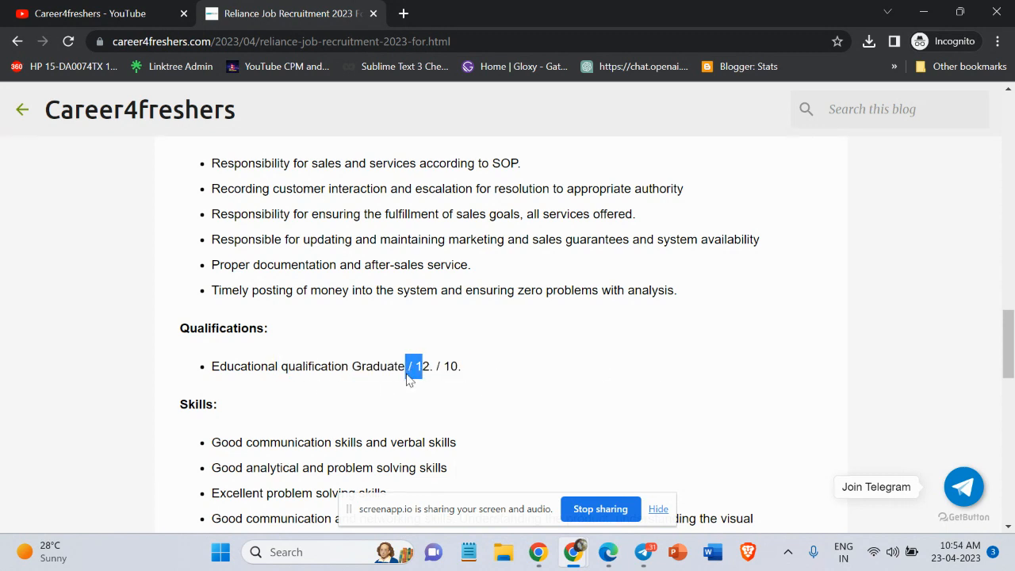
double_click(377, 365)
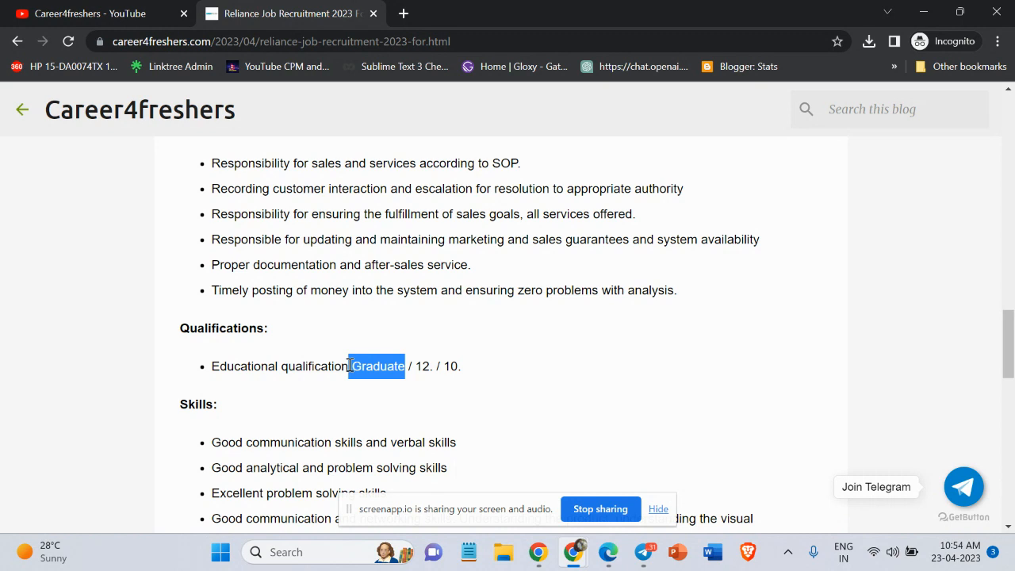
left_click(370, 365)
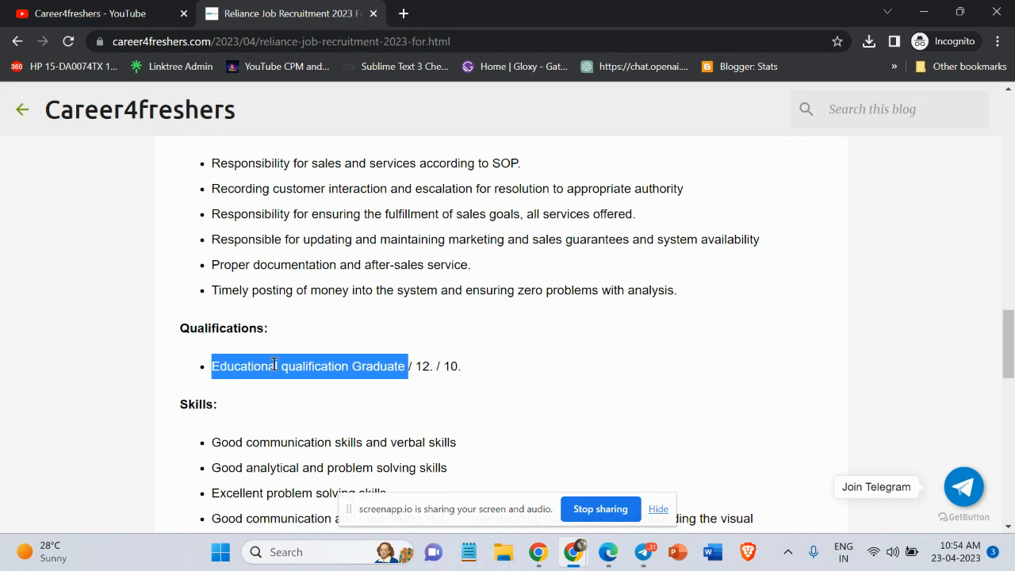
mouse_move(282, 365)
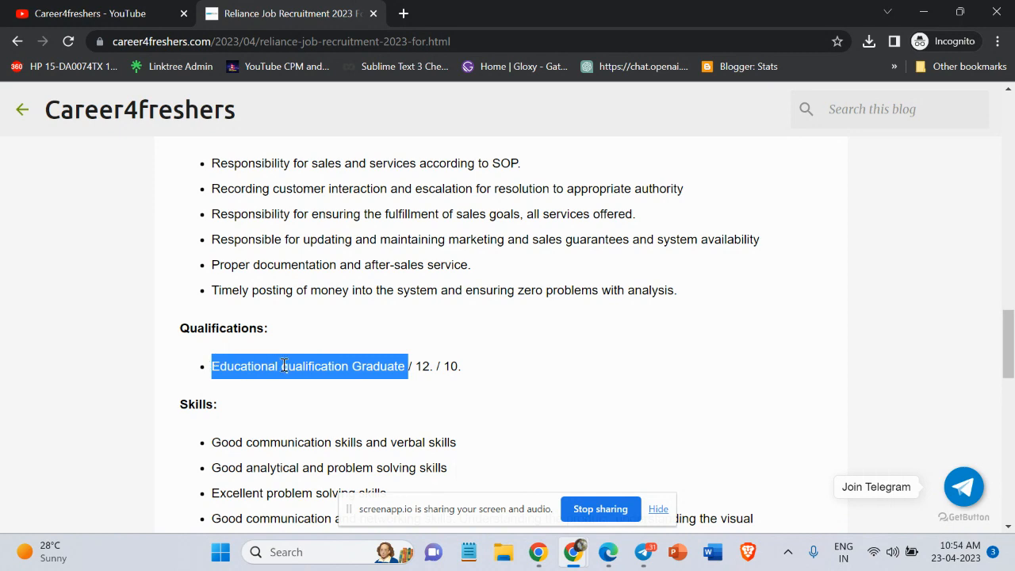
scroll("down", 3)
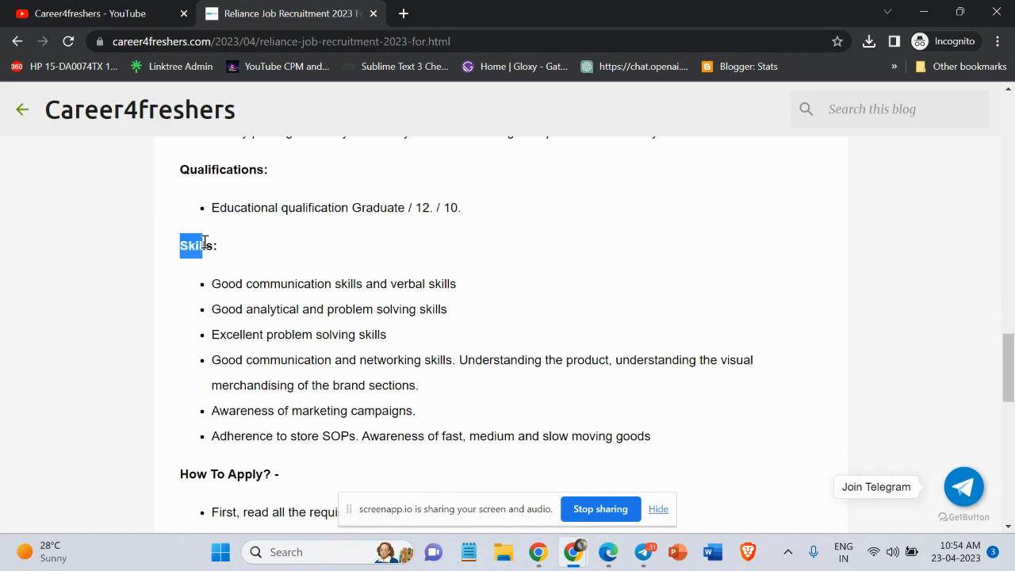
double_click(333, 283)
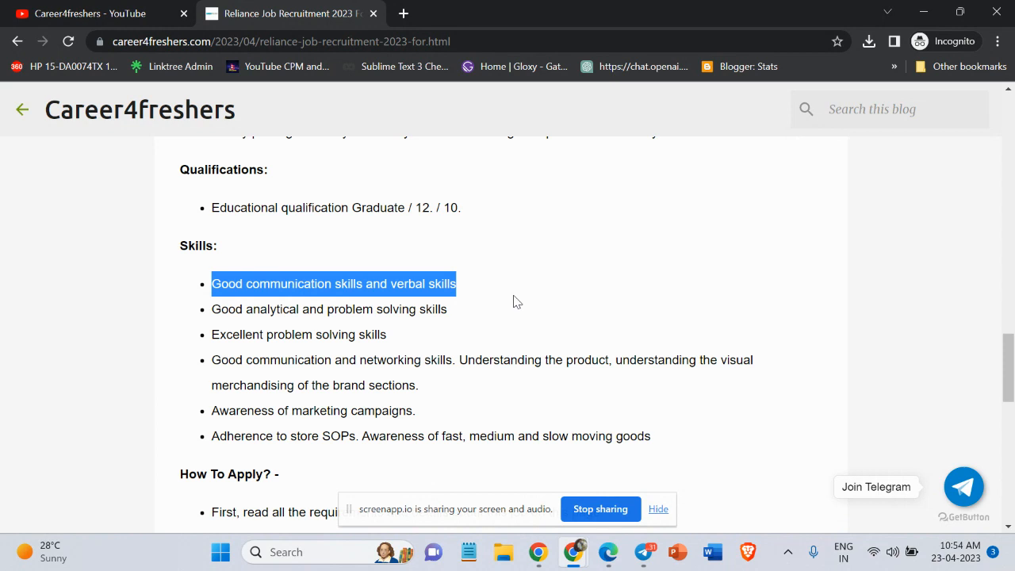
left_click(226, 334)
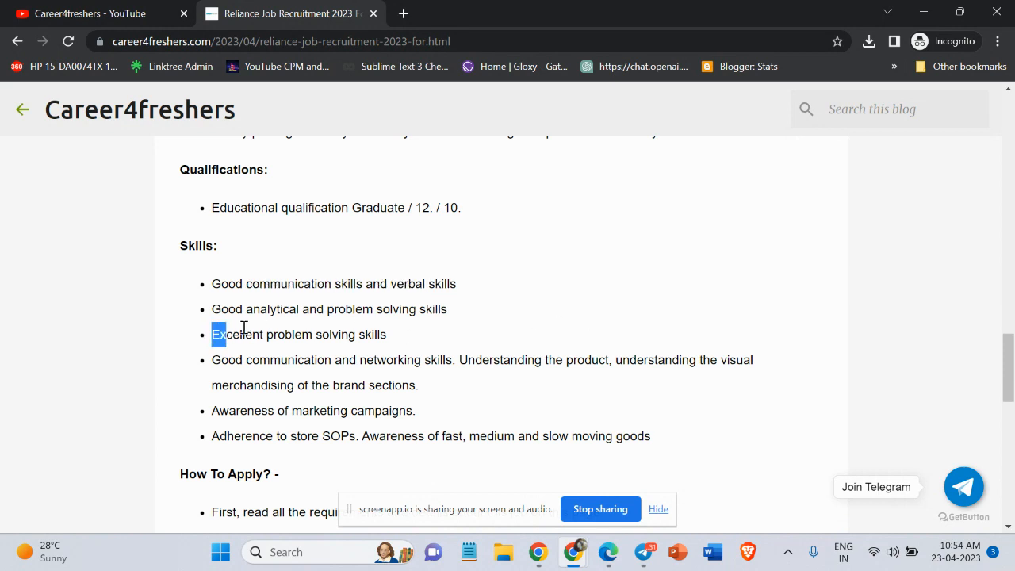
left_click_drag(218, 334, 388, 333)
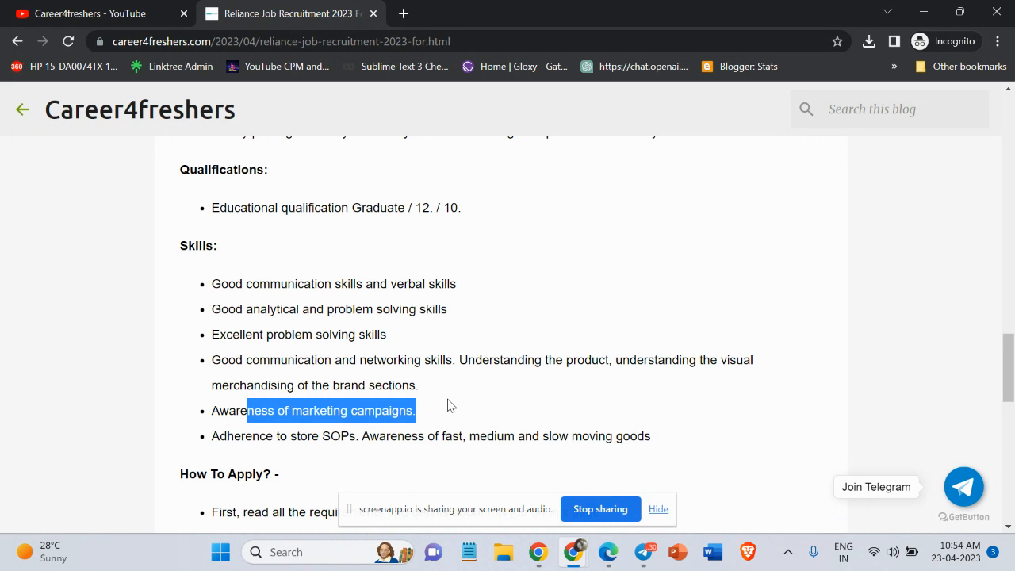
scroll("down", 3)
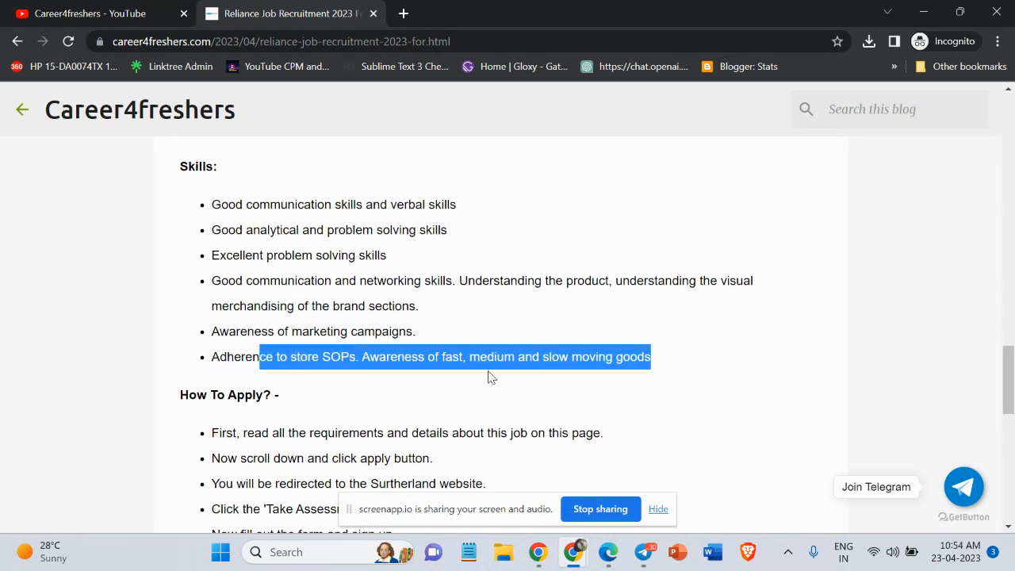
mouse_move(625, 373)
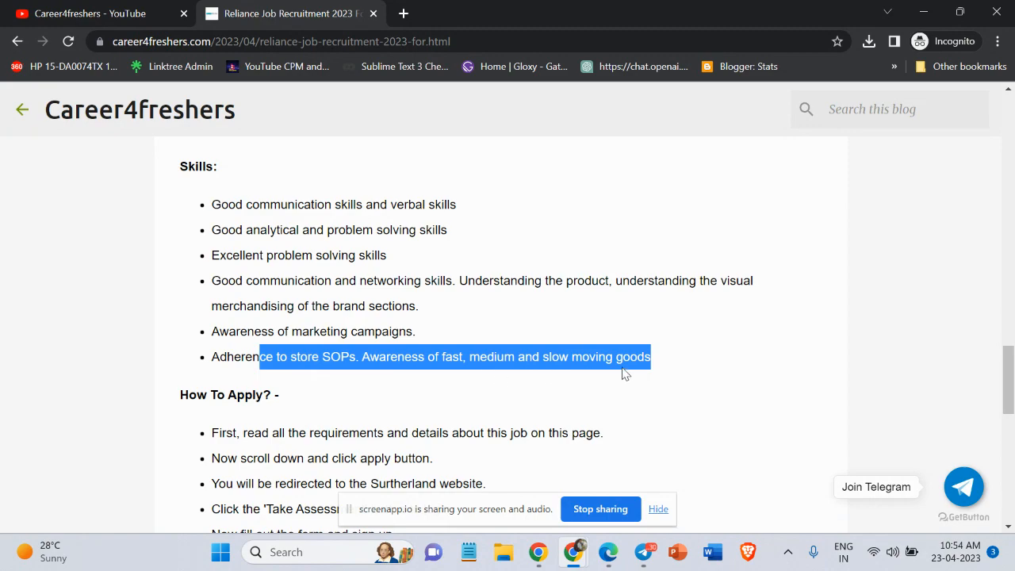
scroll("up", 3)
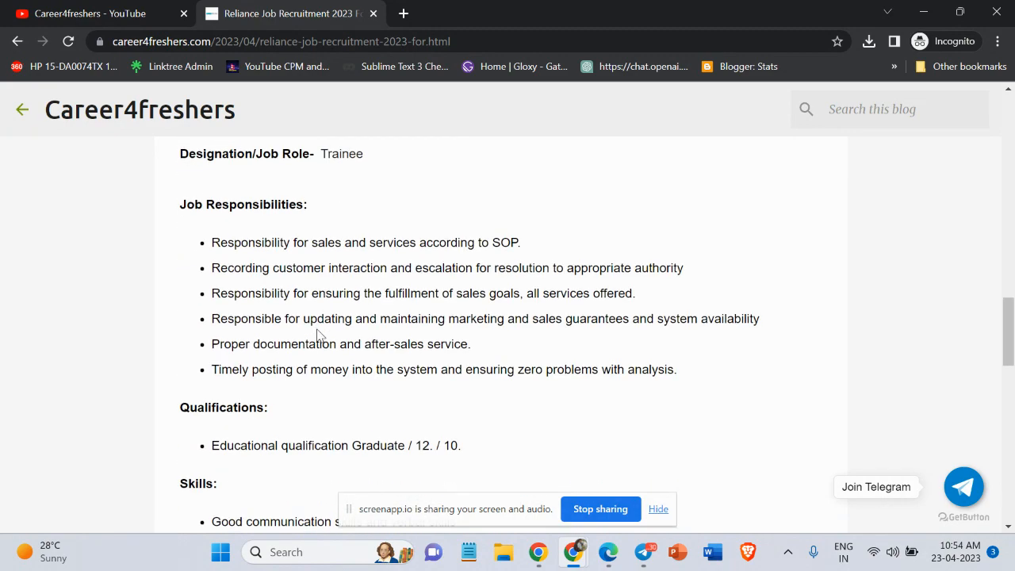
- Follow 'To Apply: Click Here' to Reliance's rcareers.ril.com job description, then return to the blog post
scroll("down", 3)
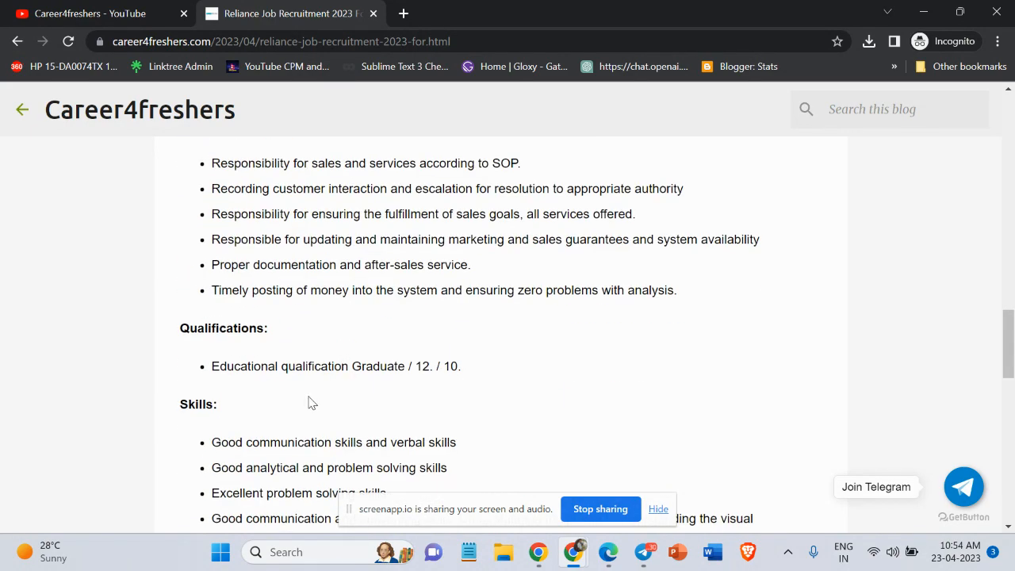
scroll("down", 3)
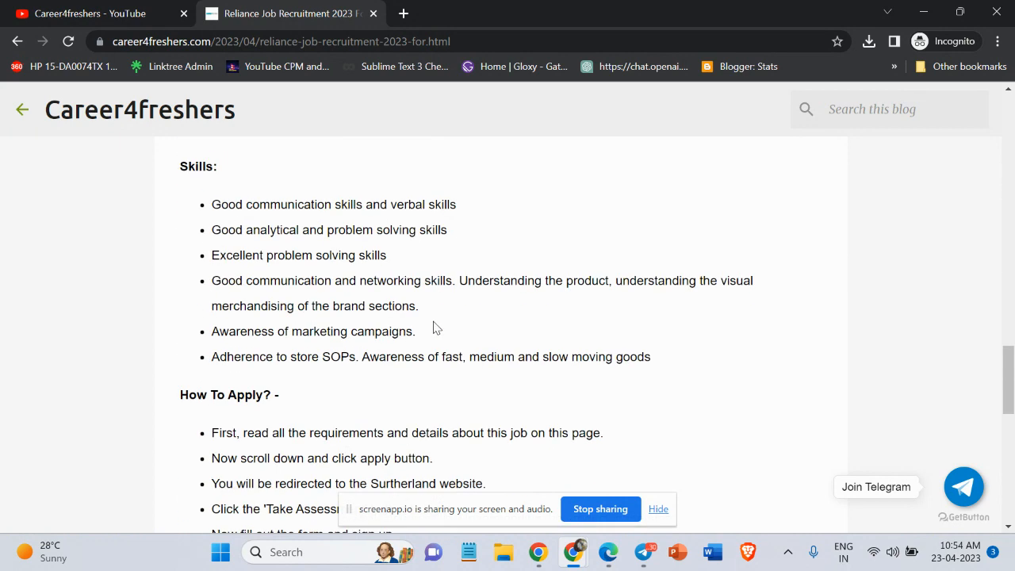
scroll("down", 3)
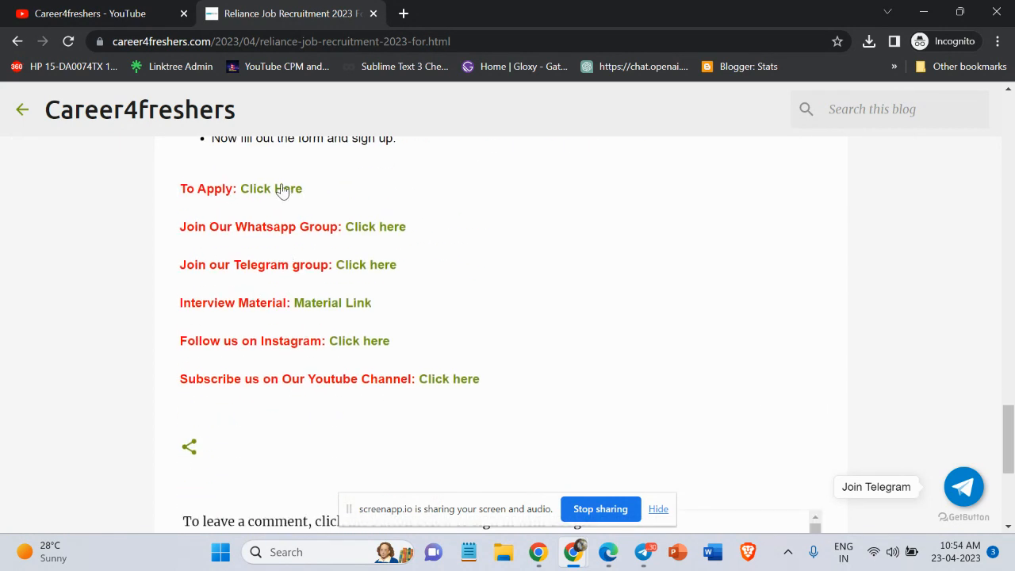
left_click(271, 189)
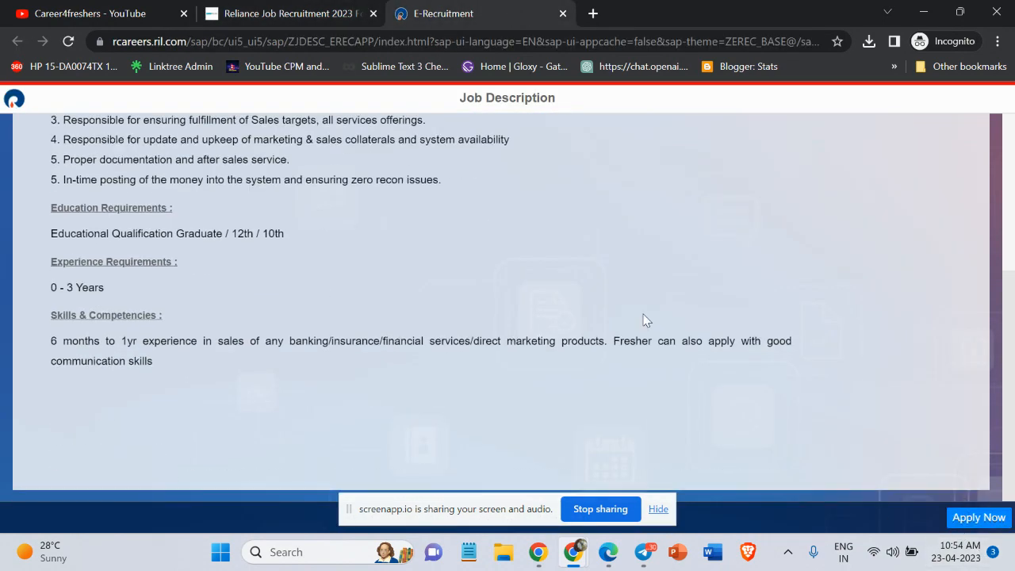
left_click(290, 13)
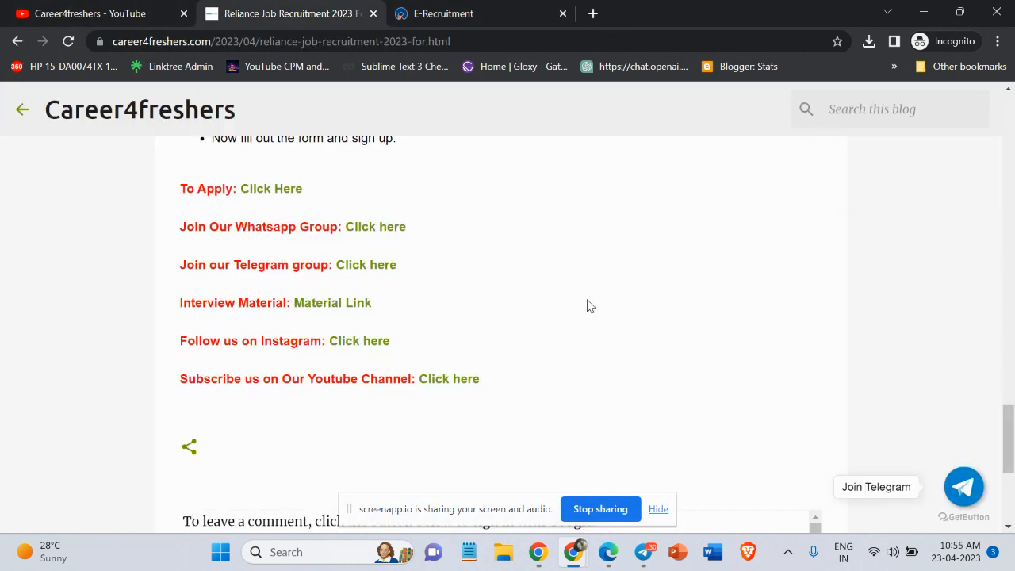
mouse_move(506, 271)
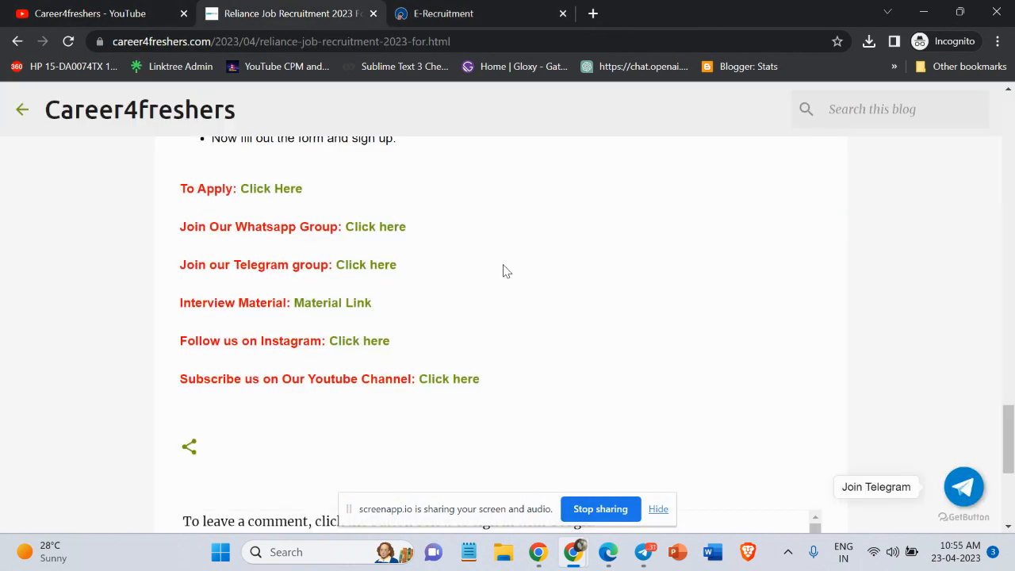
mouse_move(492, 226)
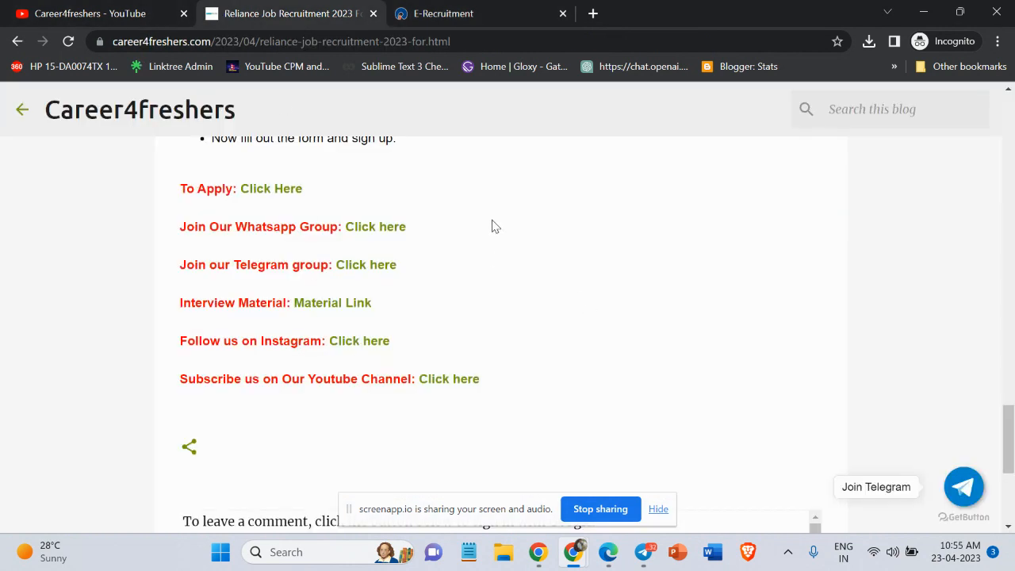
mouse_move(507, 238)
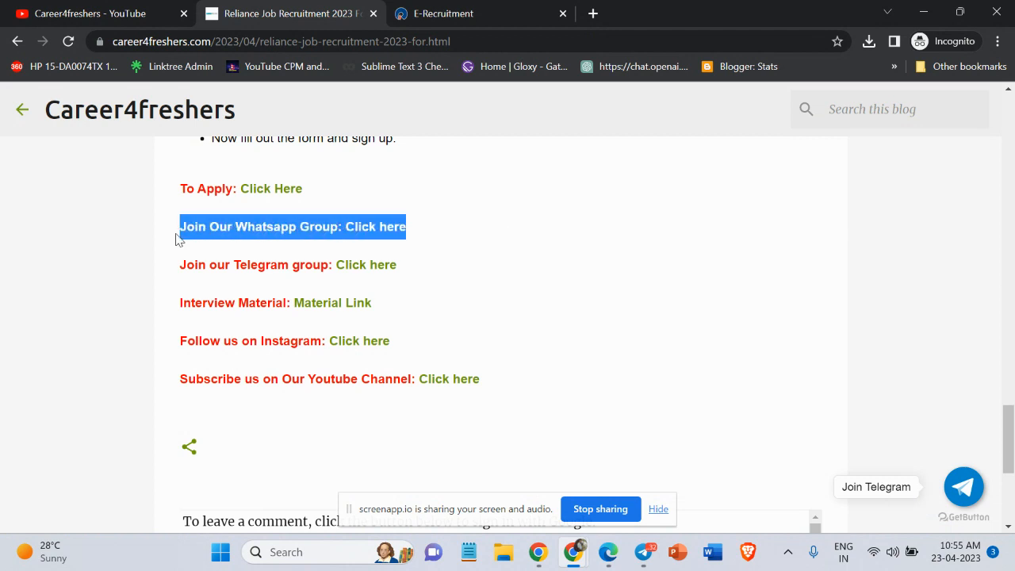
left_click(516, 388)
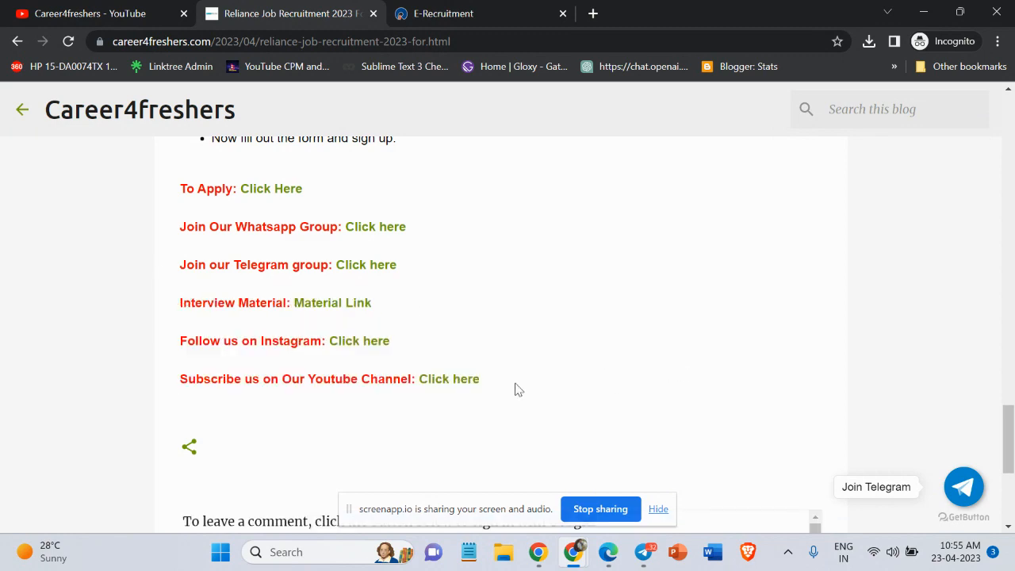